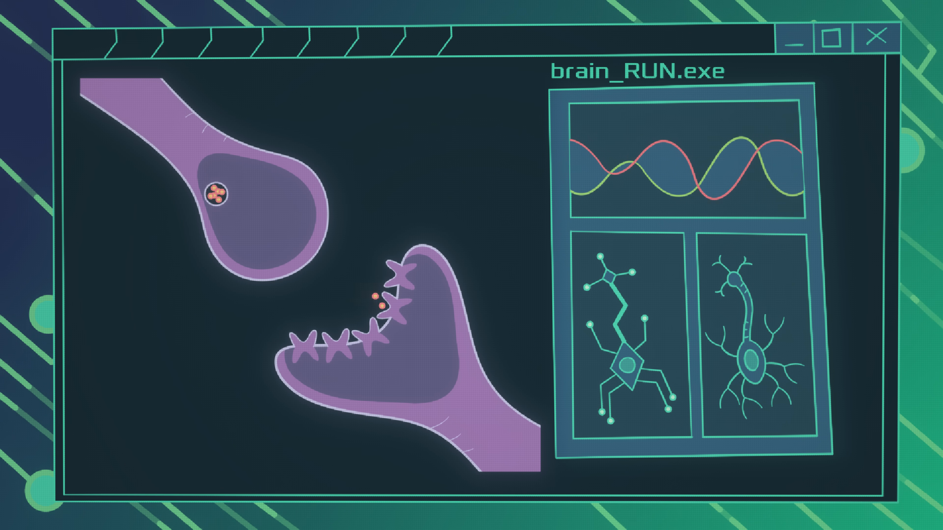
left_click(873, 37)
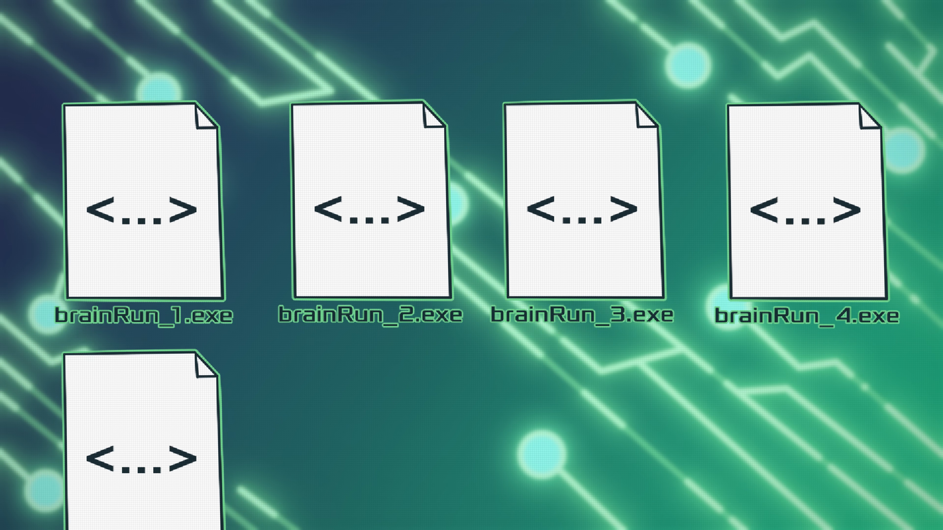
scroll("down", 3)
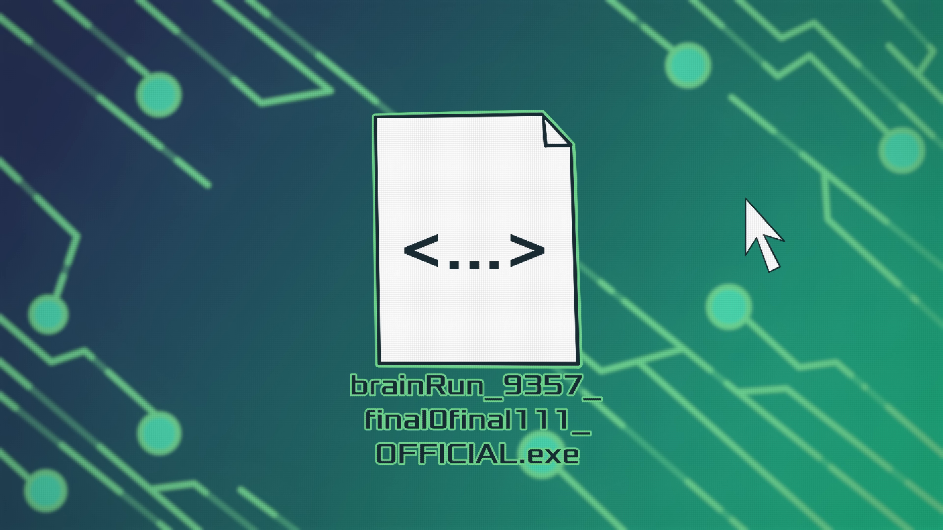
double_click(475, 244)
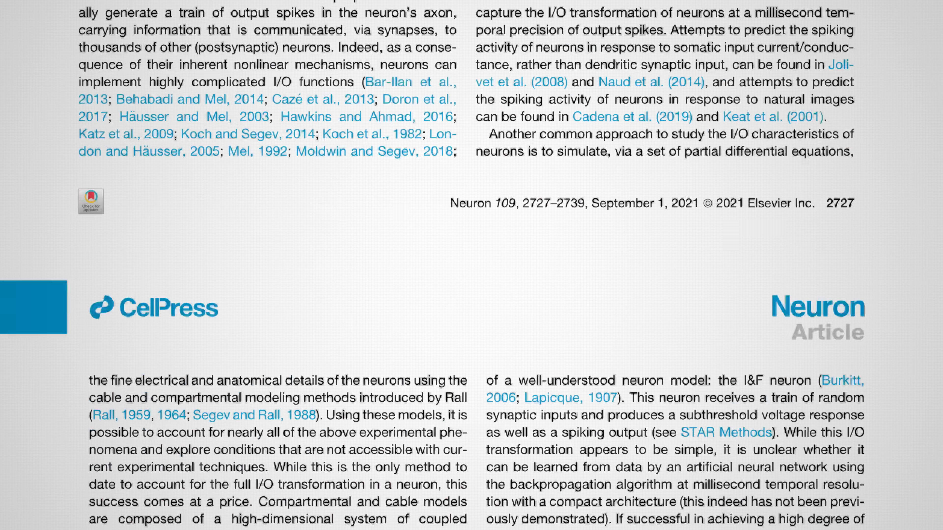